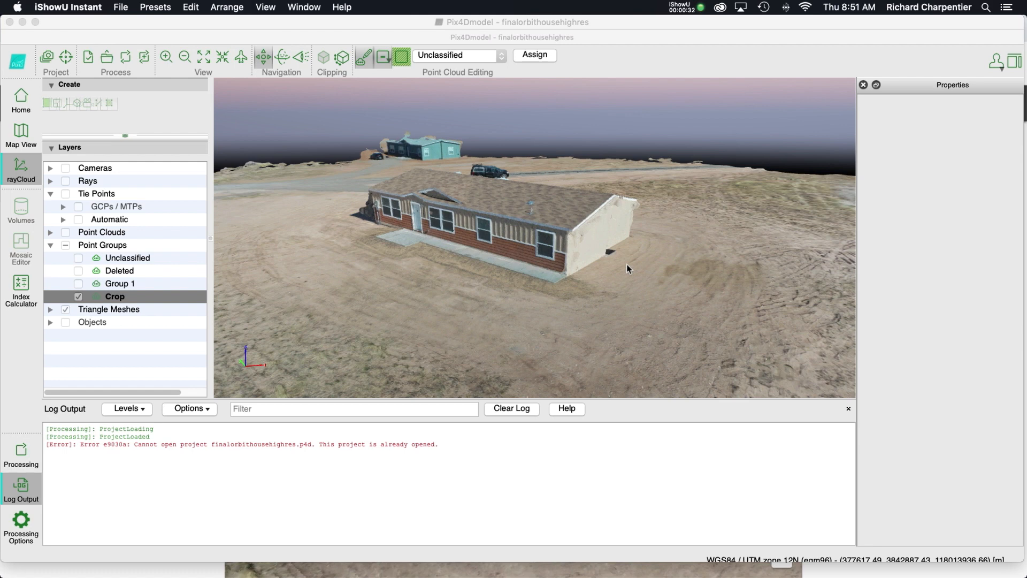
{"action": "mouse_move", "coordinate": [661, 268]}
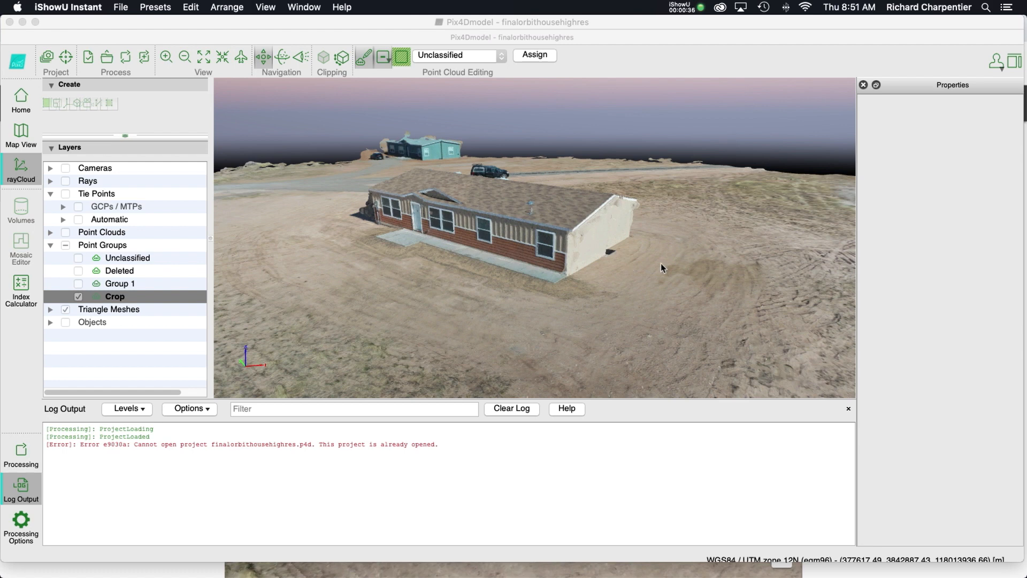
{"action": "mouse_move", "coordinate": [645, 269]}
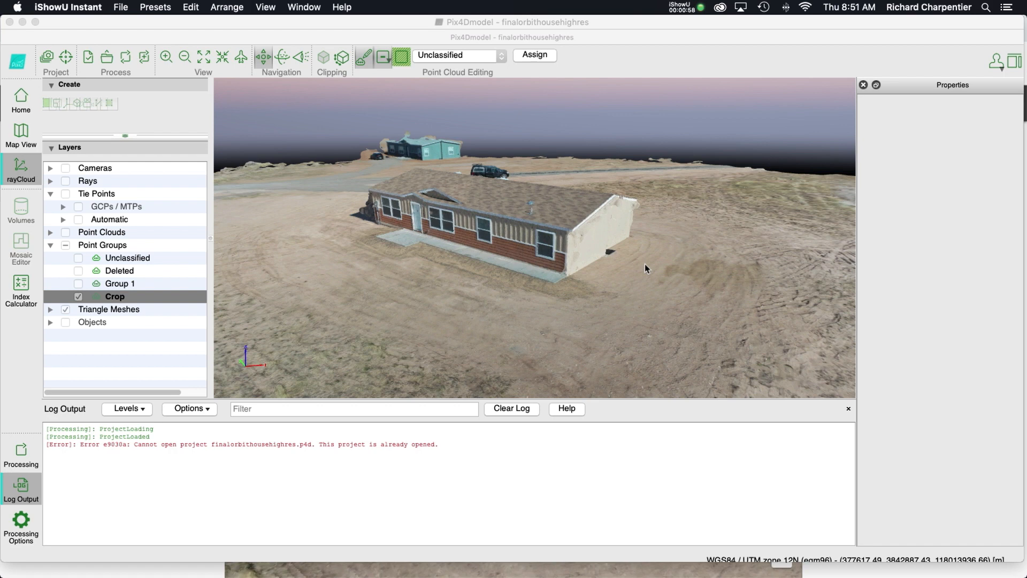
{"action": "mouse_move", "coordinate": [733, 273]}
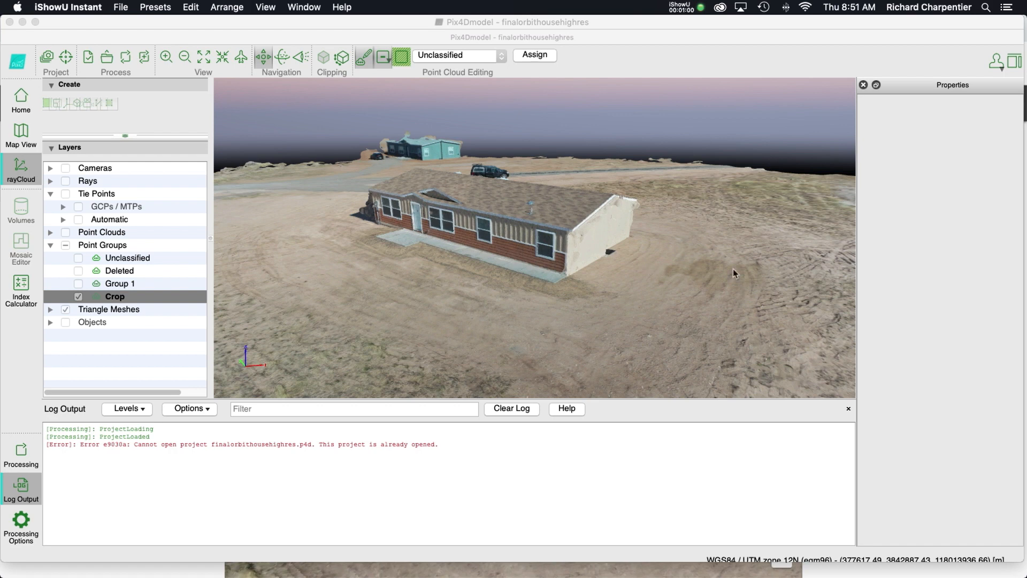
{"action": "mouse_move", "coordinate": [791, 254]}
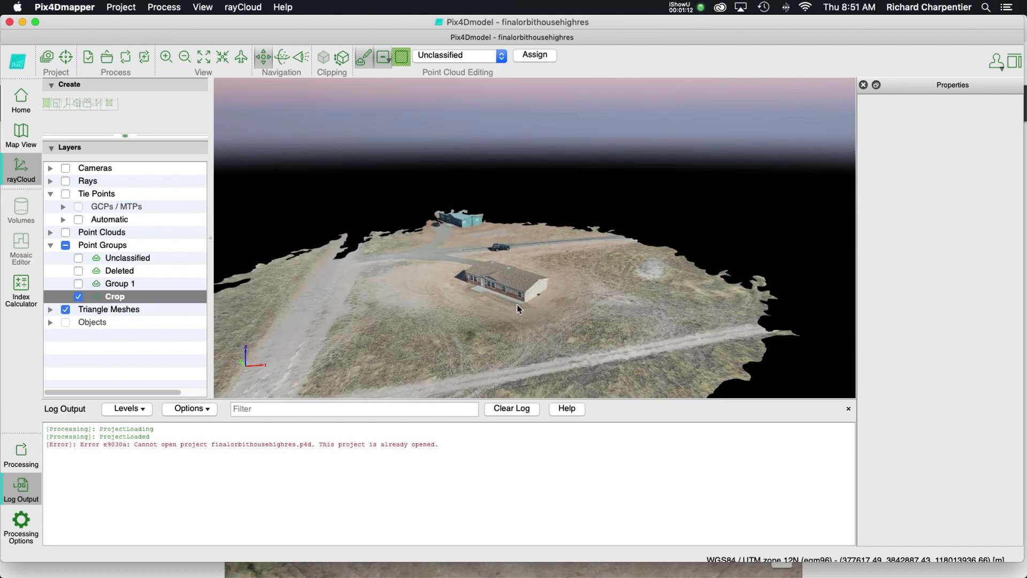
Show the Cameras layer to see the drone flight ring around the house, then hide it again.
{"action": "left_click", "coordinate": [65, 167]}
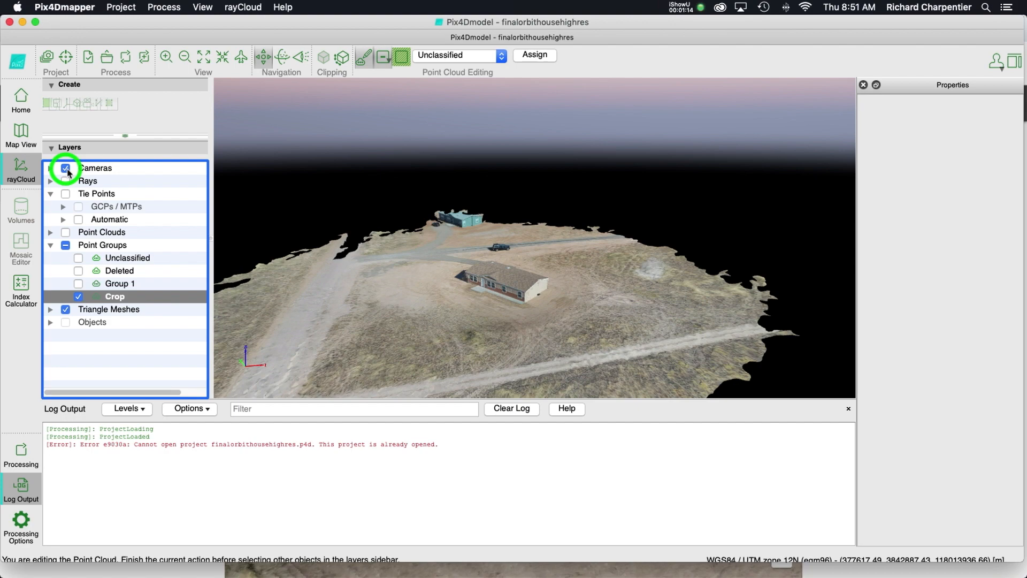
{"action": "left_click", "coordinate": [65, 167]}
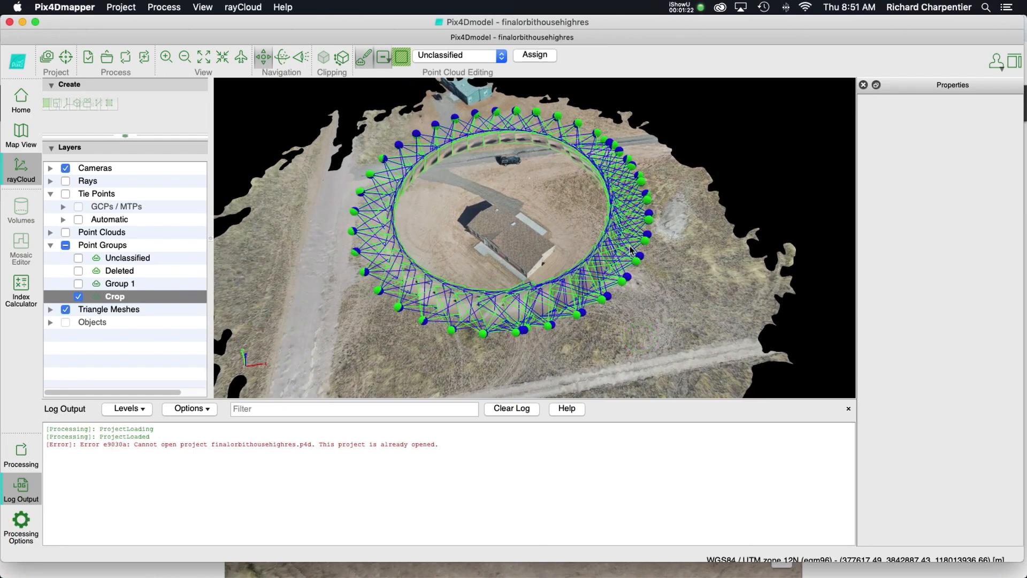
{"action": "mouse_move", "coordinate": [517, 299]}
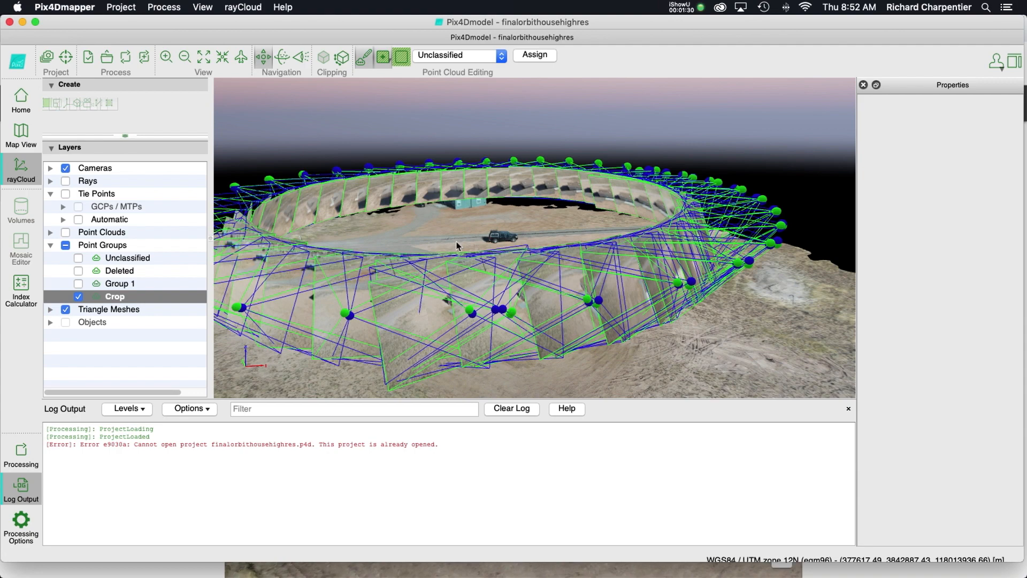
{"action": "left_click", "coordinate": [66, 168]}
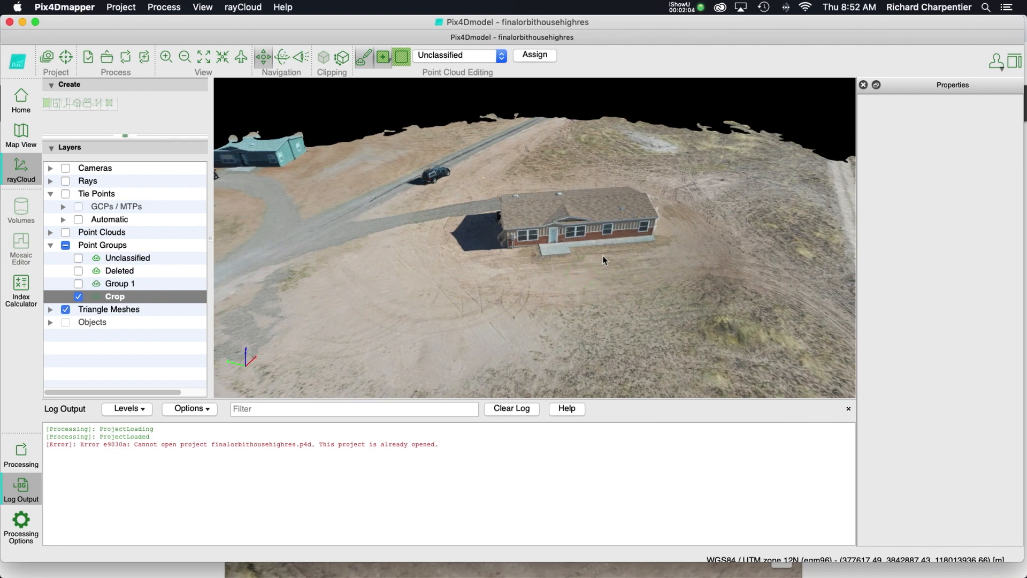
{"action": "mouse_move", "coordinate": [140, 31]}
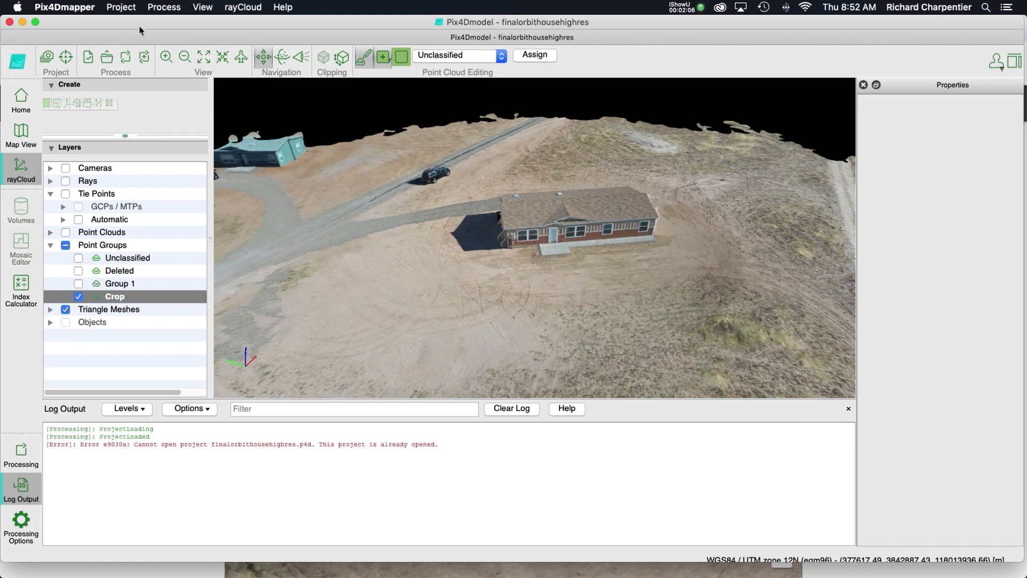
Switch to Pix4D Cloud and rotate the house model to view its roof and walls.
{"action": "left_click", "coordinate": [65, 7]}
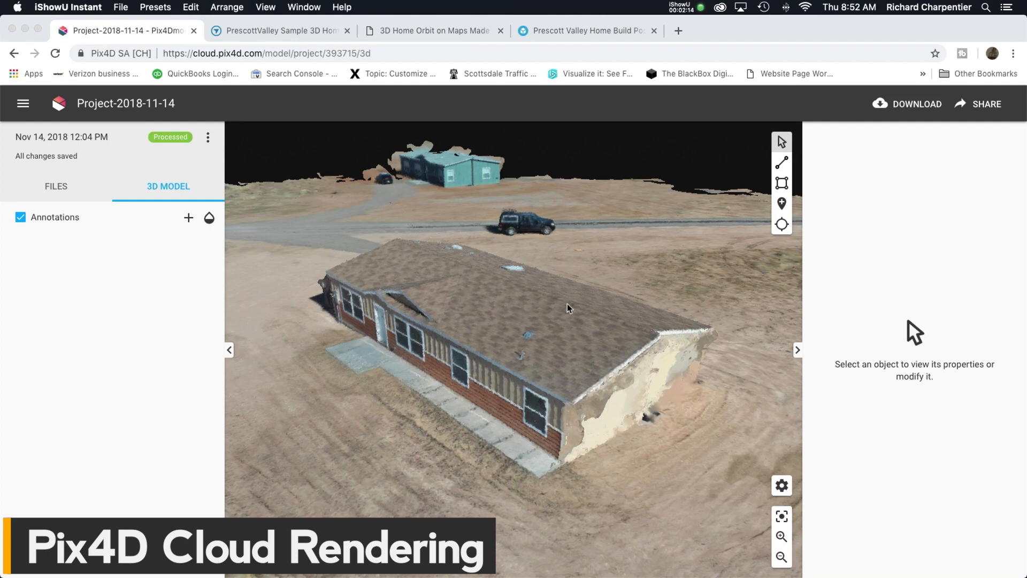
{"action": "left_click", "coordinate": [532, 341]}
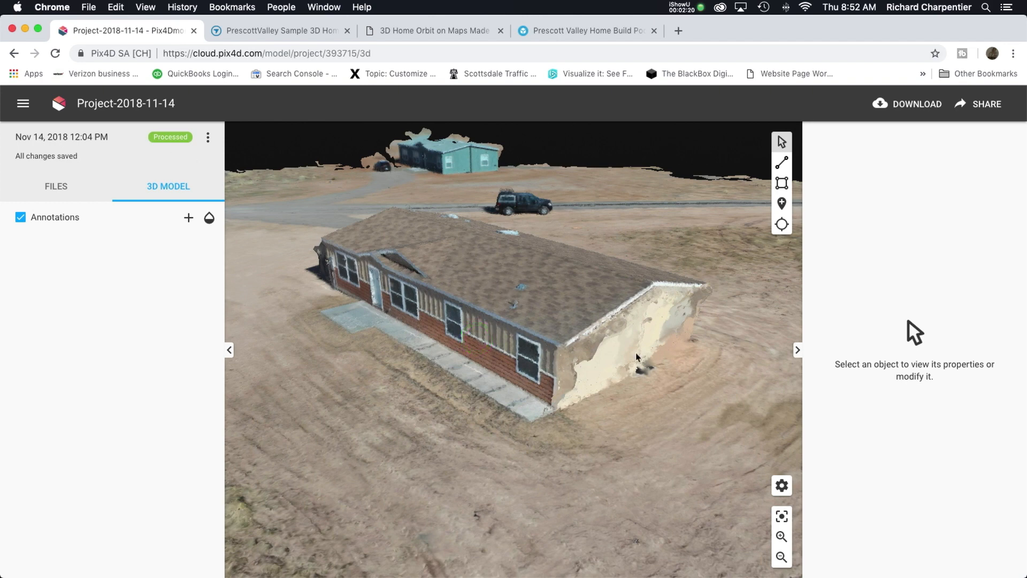
{"action": "left_click", "coordinate": [586, 368]}
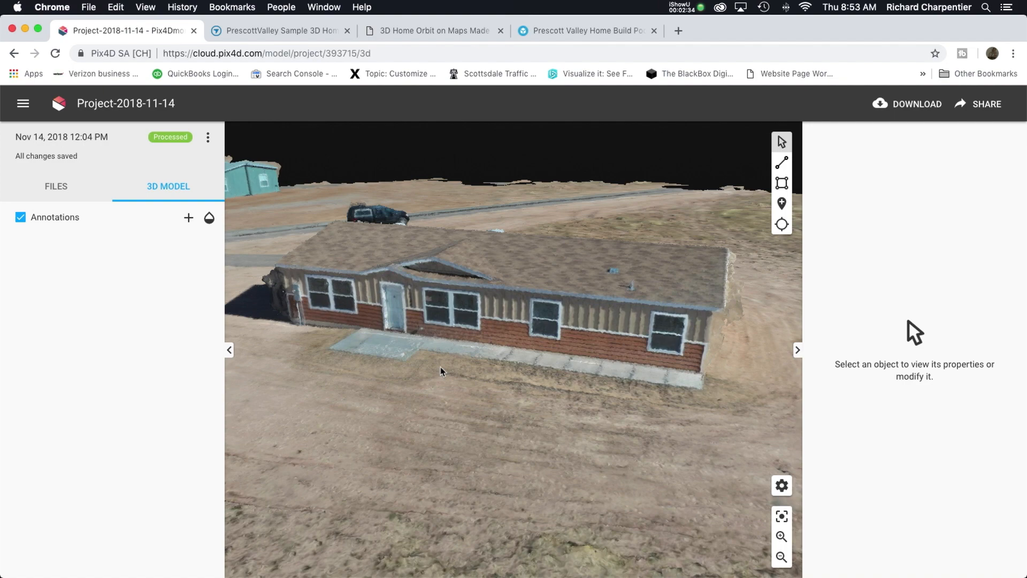
{"action": "mouse_move", "coordinate": [414, 356]}
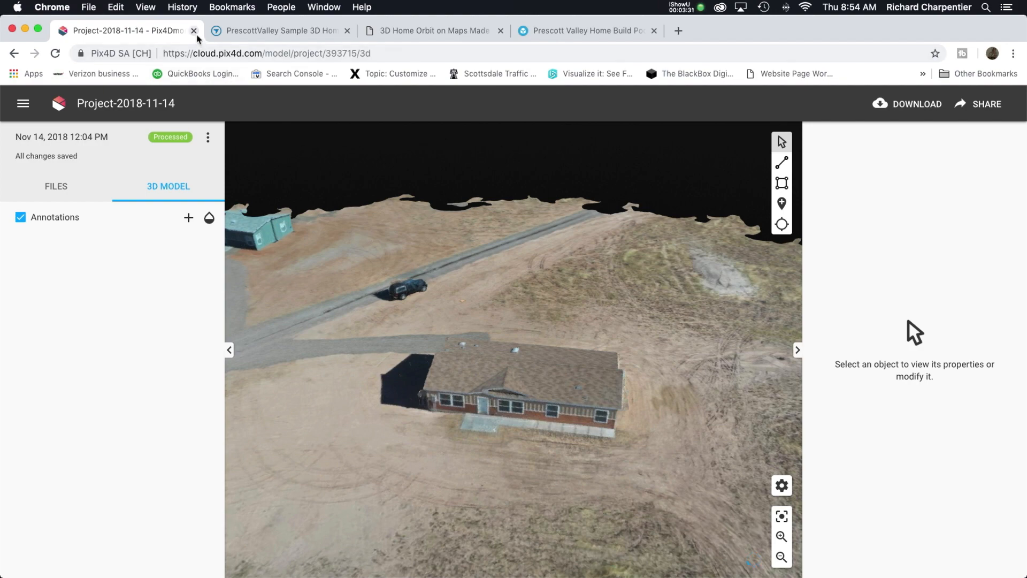
Close the Pix4D Cloud tab, leaving DroneDeploy's PrescottValley sample model showing.
{"action": "left_click", "coordinate": [193, 31]}
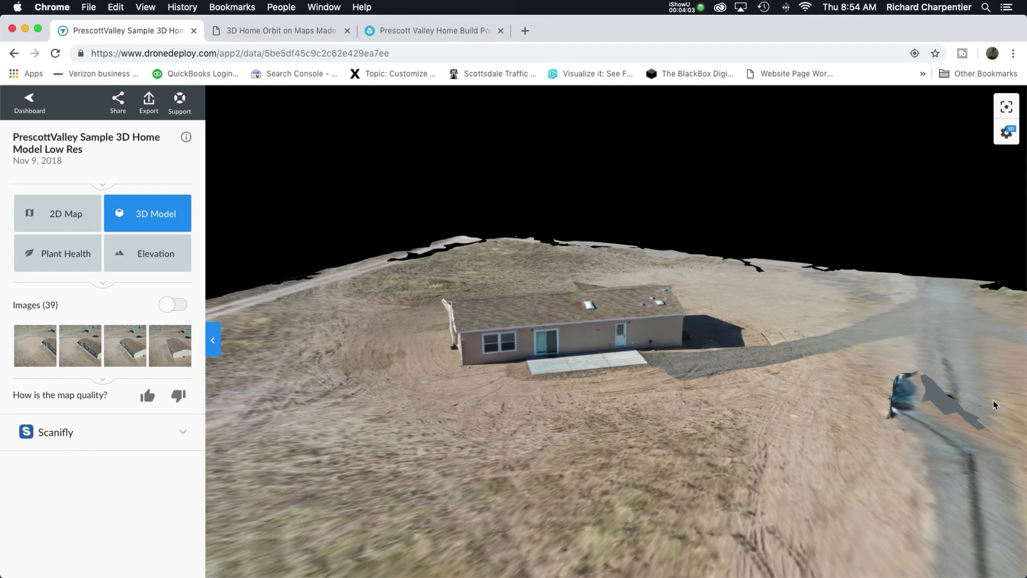
{"action": "mouse_move", "coordinate": [823, 356]}
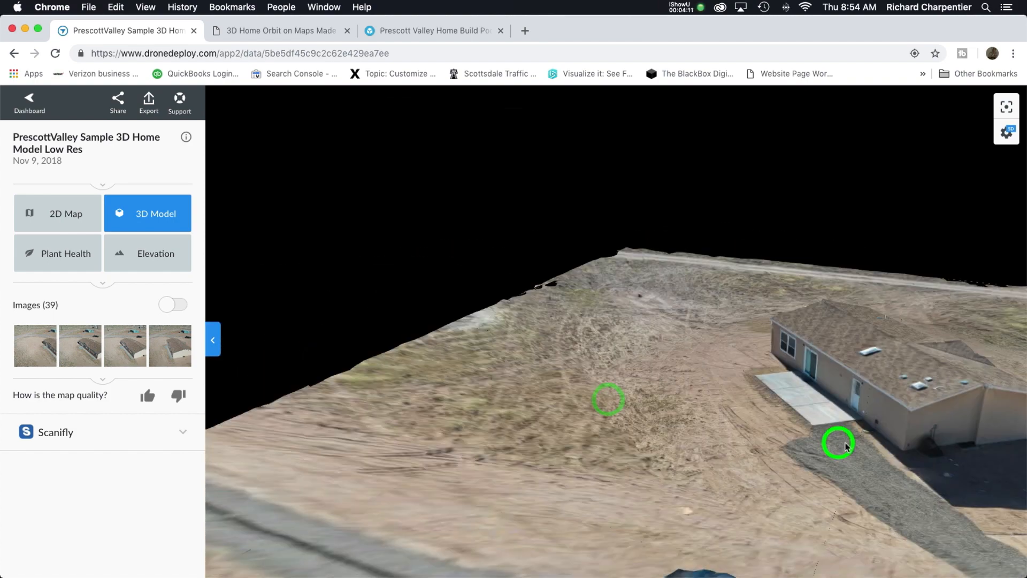
Orbit the DroneDeploy model until the house's brick front and walkway face the viewer.
{"action": "left_click_drag", "start_coordinate": [610, 400], "coordinate": [577, 301]}
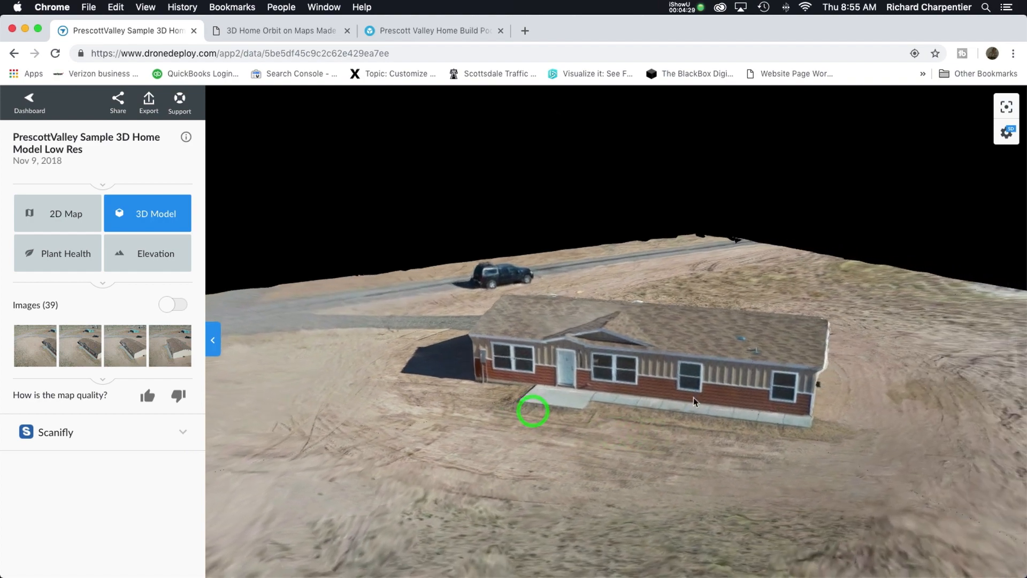
{"action": "mouse_move", "coordinate": [286, 247]}
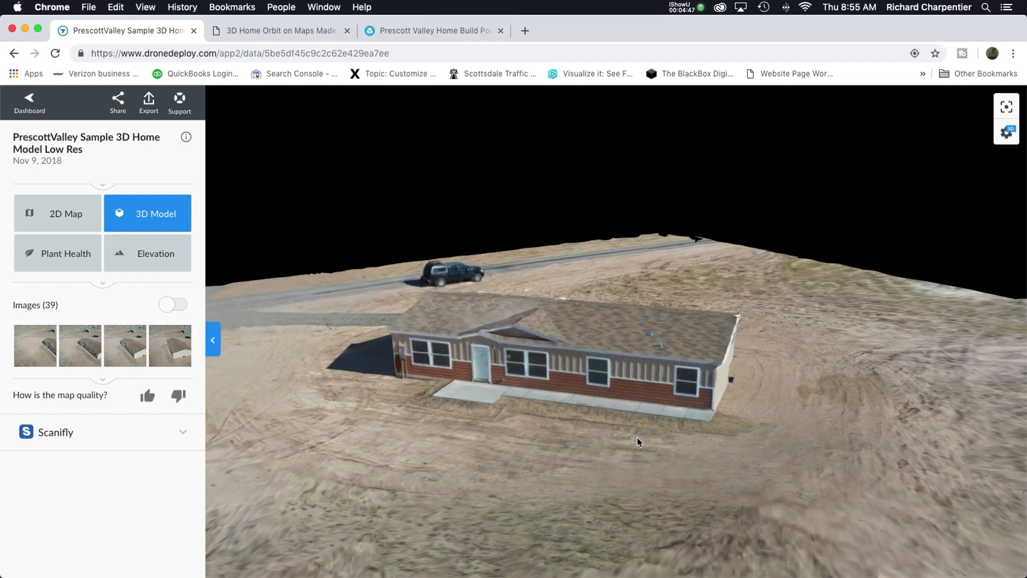
View the Maps Made Easy house model, compare briefly with DroneDeploy, then move on to Sketchfab.
{"action": "left_click", "coordinate": [279, 31]}
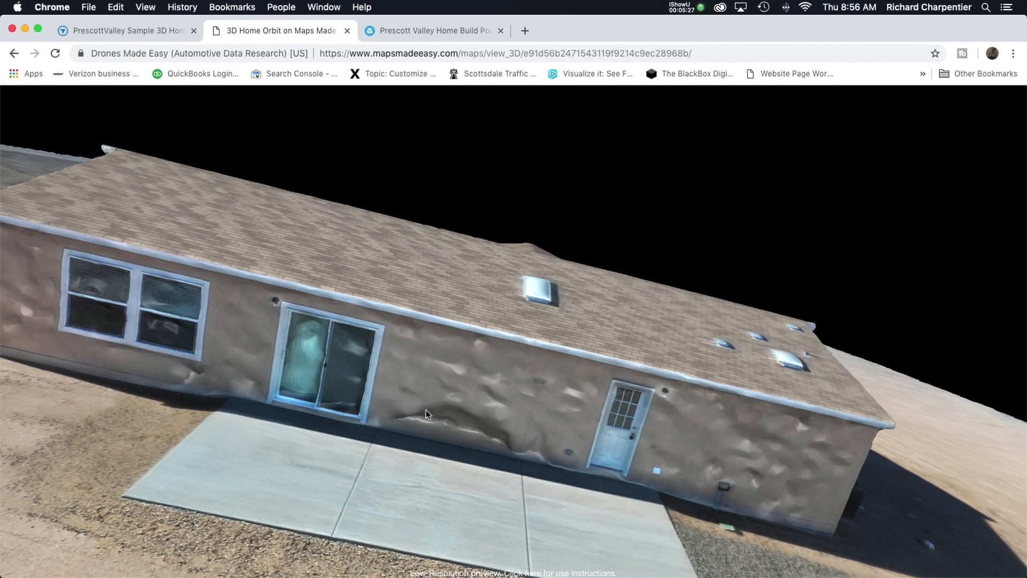
{"action": "mouse_move", "coordinate": [574, 417]}
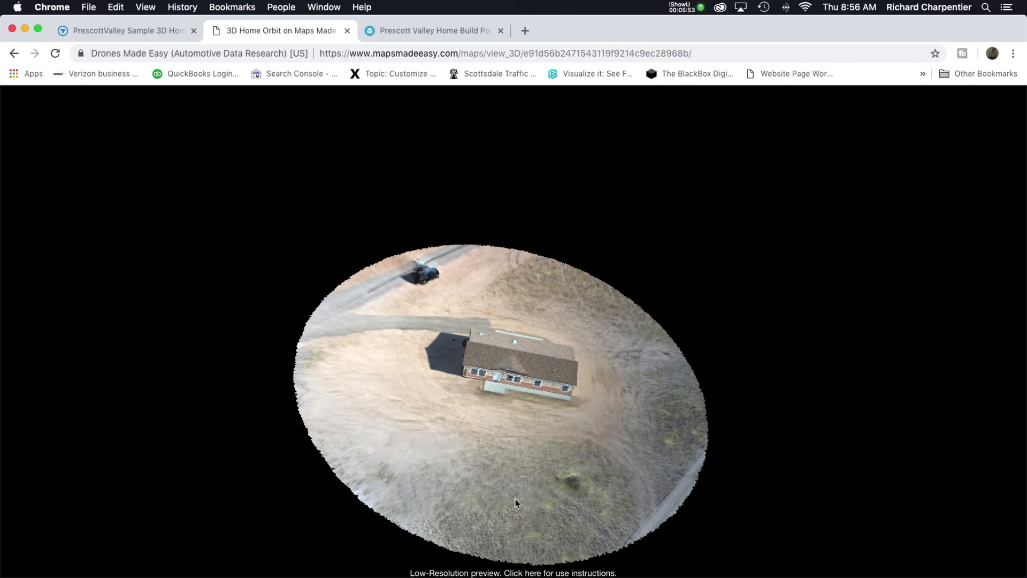
{"action": "mouse_move", "coordinate": [116, 23]}
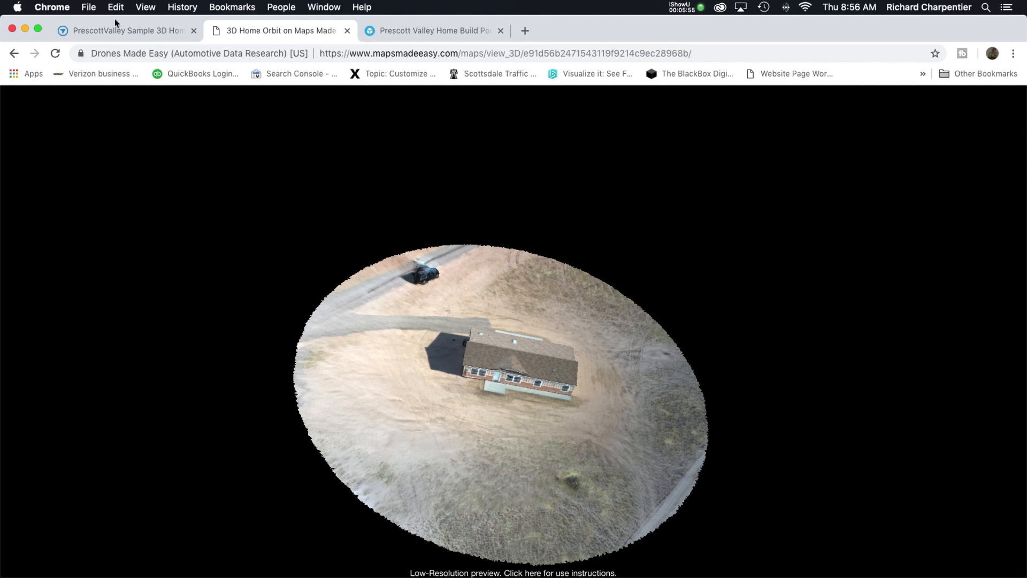
{"action": "left_click", "coordinate": [124, 30]}
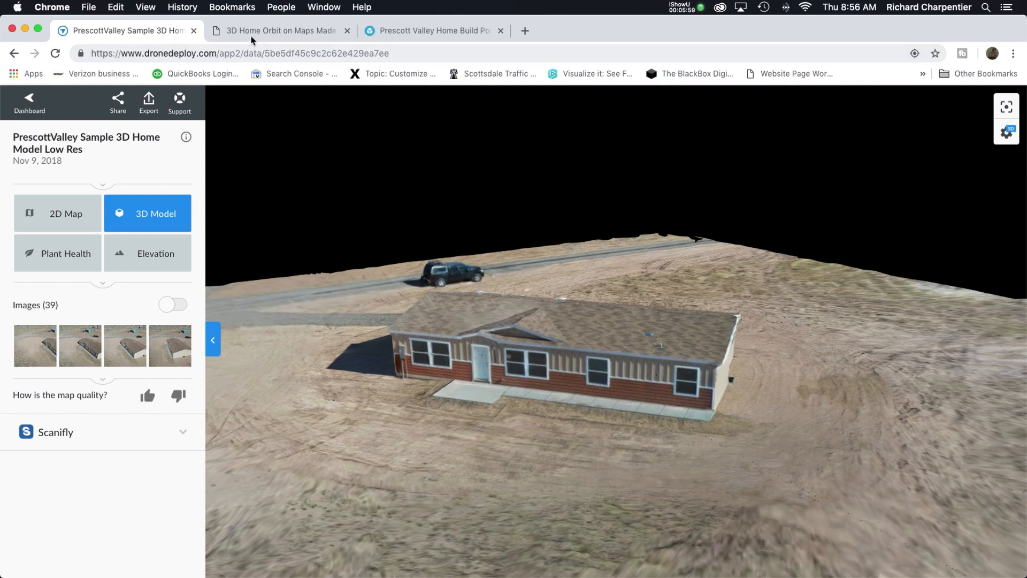
{"action": "left_click", "coordinate": [282, 30]}
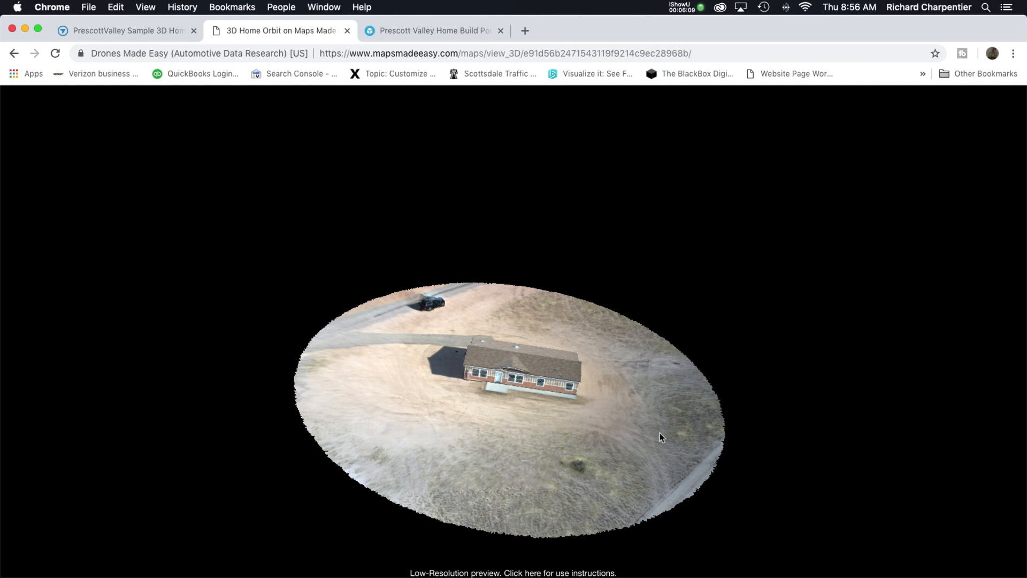
{"action": "left_click", "coordinate": [678, 456]}
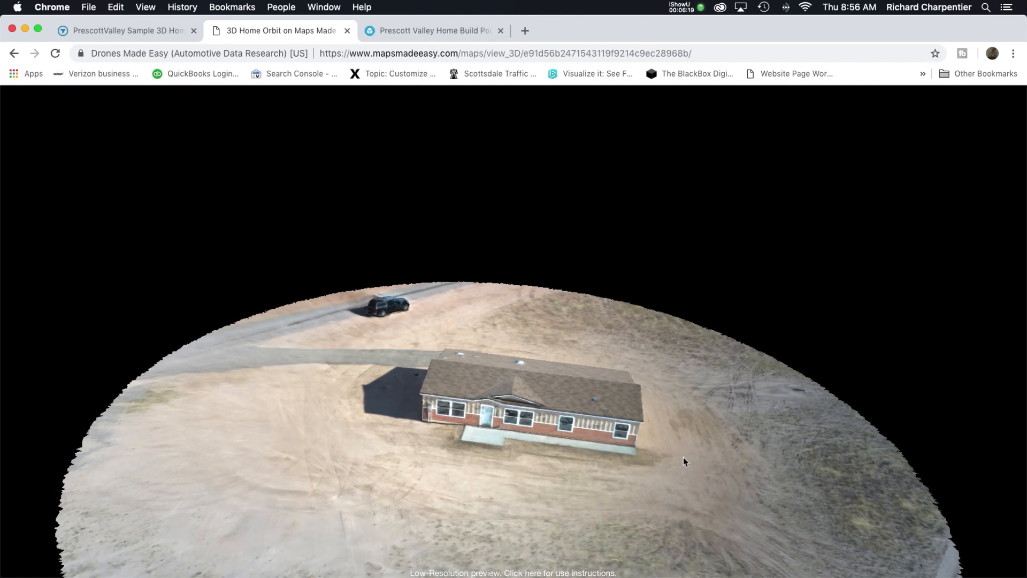
{"action": "left_click", "coordinate": [435, 30]}
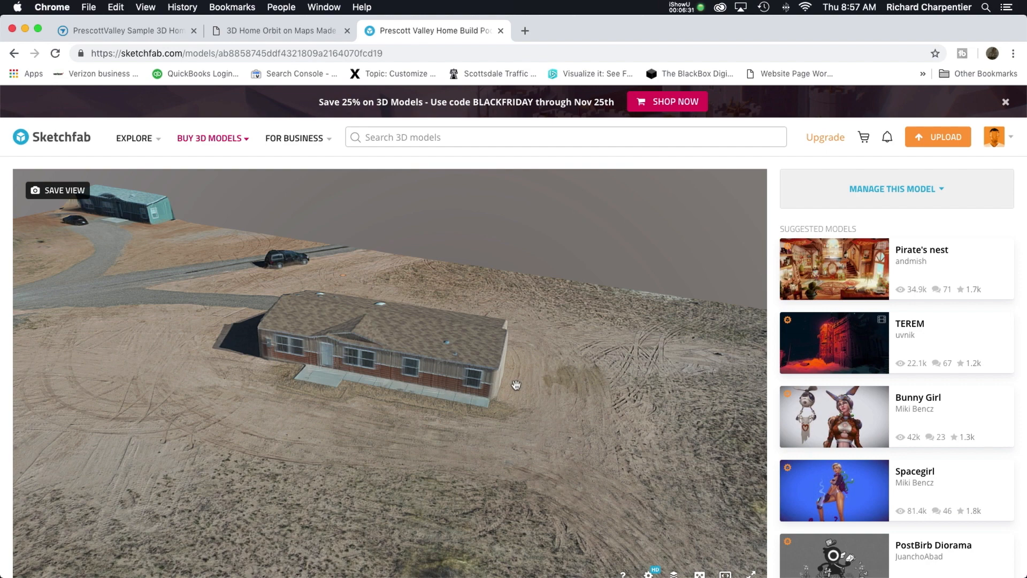
{"action": "mouse_move", "coordinate": [508, 371]}
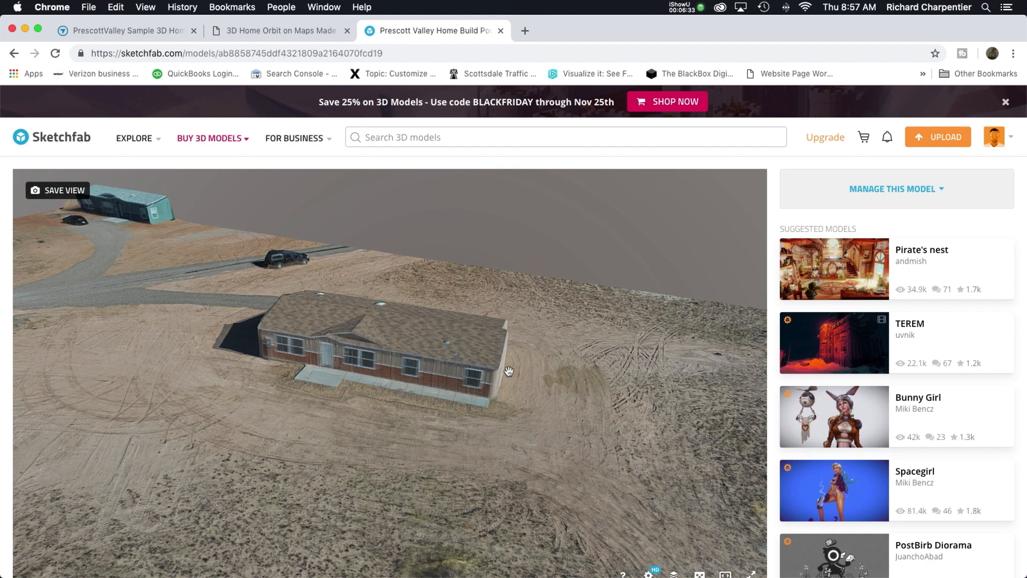
Turn the Sketchfab house model toward its front porch, windows and walkway.
{"action": "left_click", "coordinate": [509, 371]}
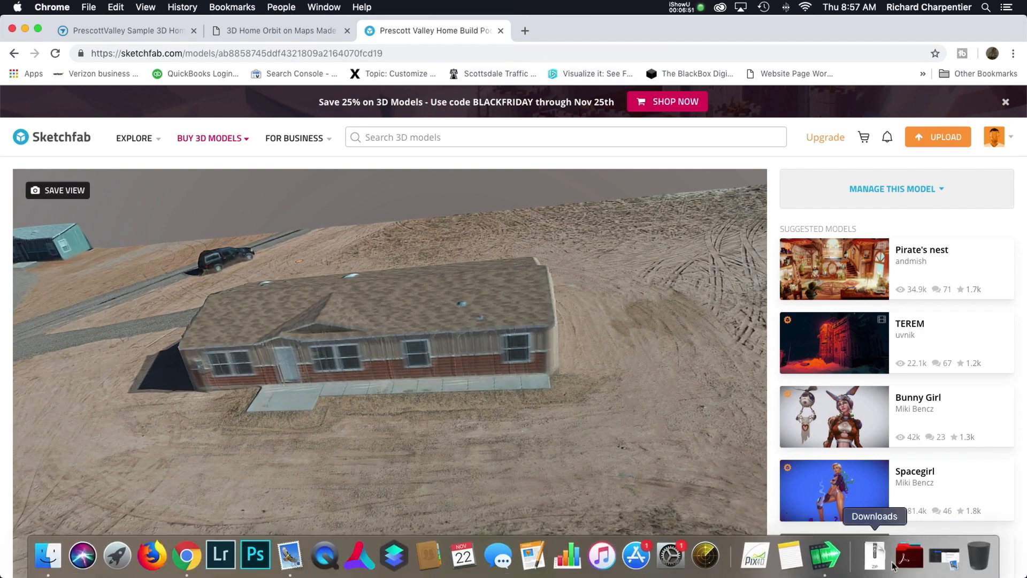
Launch PhotoScan from the Dock and list recent projects including HomeforSketchFab.psx.
{"action": "left_click", "coordinate": [908, 556]}
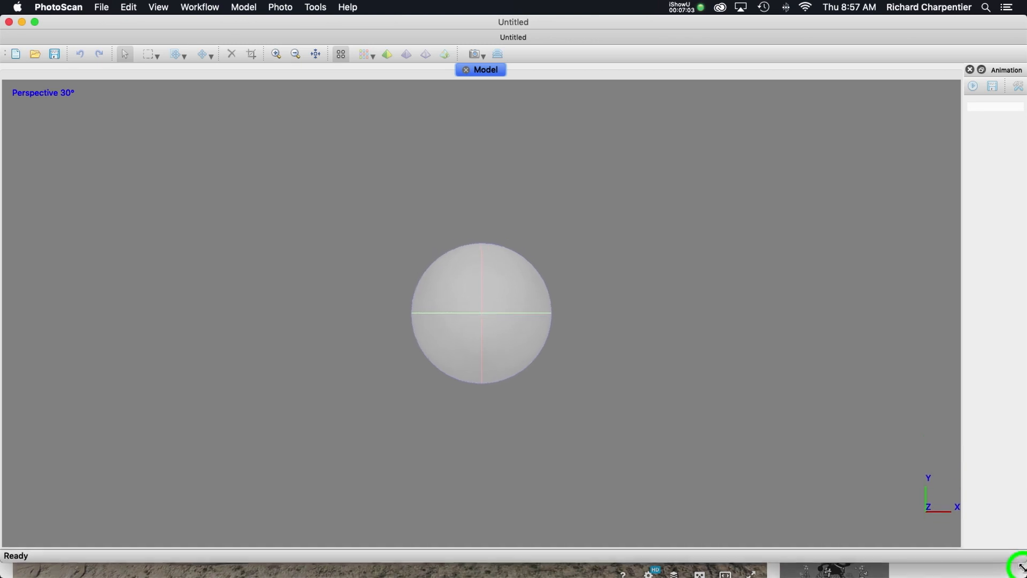
{"action": "left_click", "coordinate": [101, 7]}
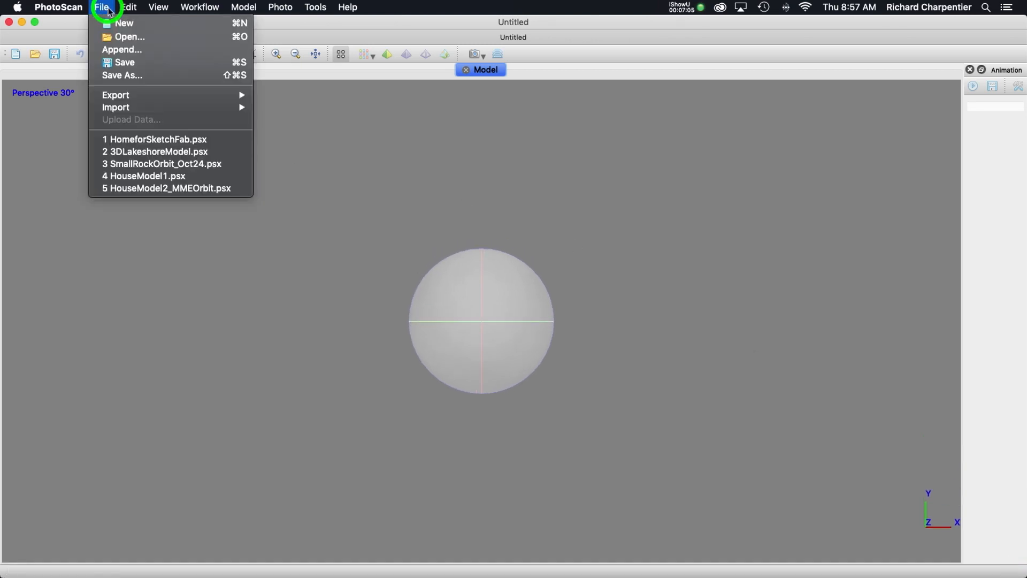
{"action": "mouse_move", "coordinate": [158, 139]}
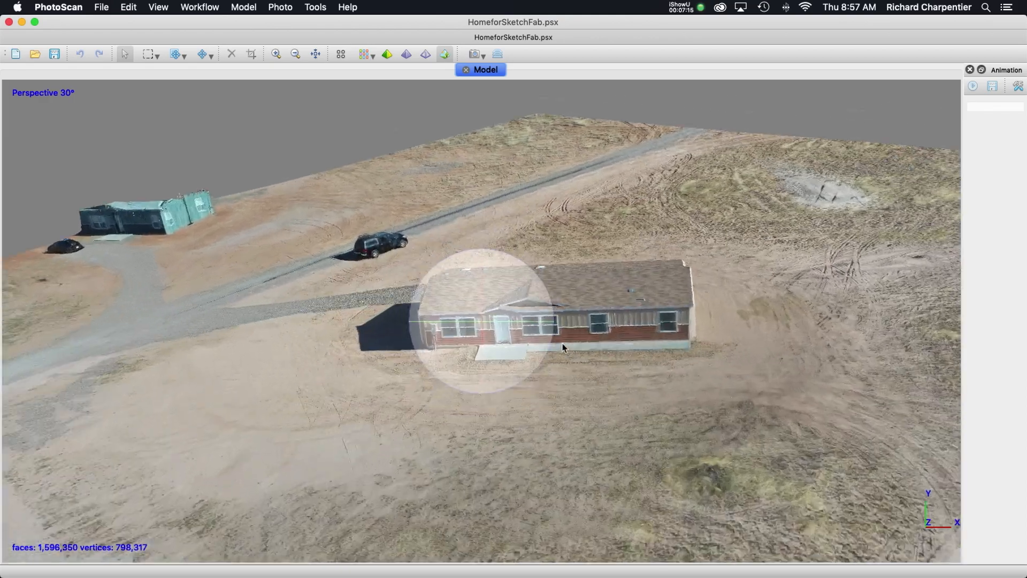
Zoom the PhotoScan Model view to inspect the house's side and gravel driveway.
{"action": "scroll", "scroll_direction": "down", "scroll_amount": 3}
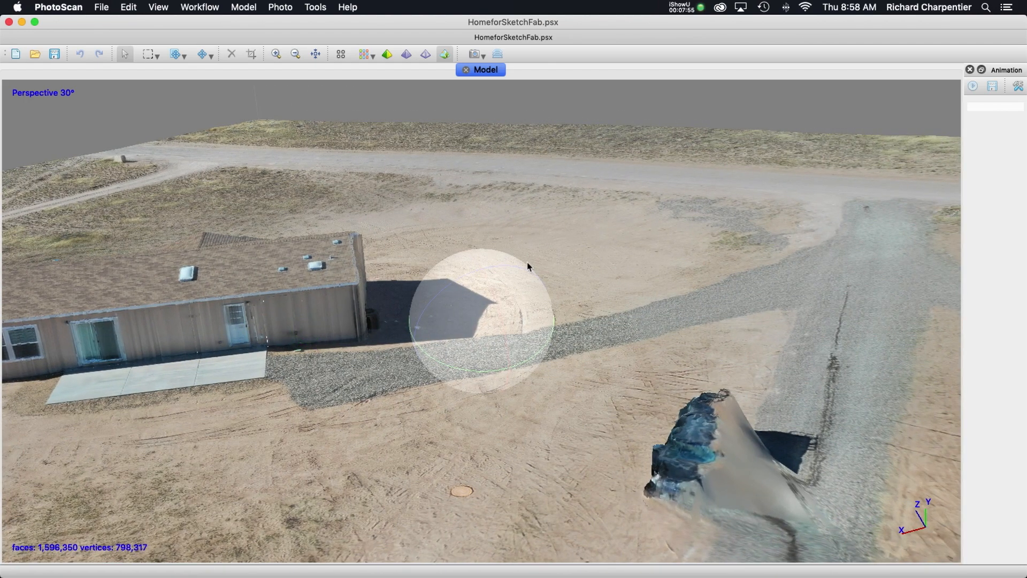
{"action": "mouse_move", "coordinate": [604, 229]}
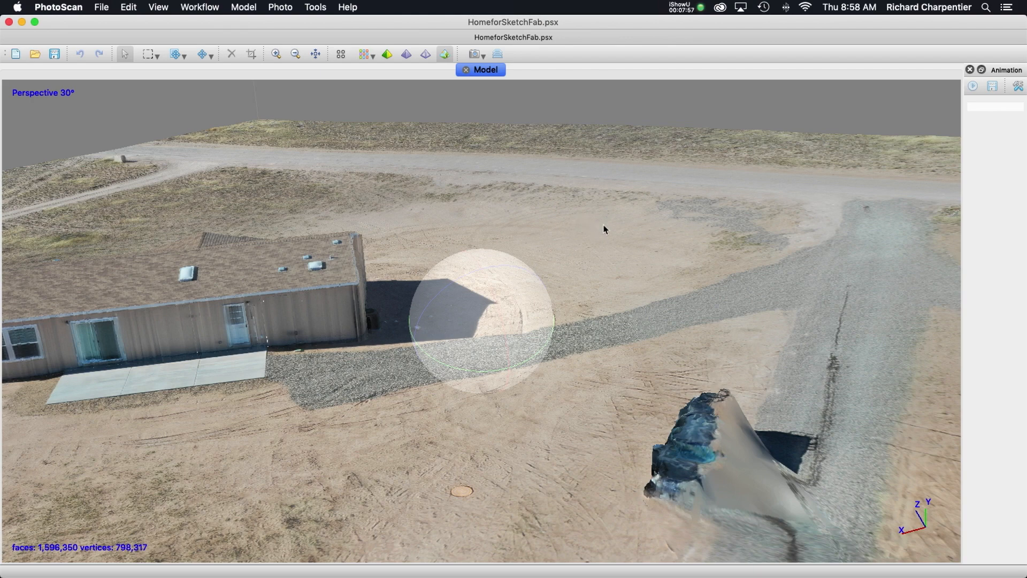
{"action": "mouse_move", "coordinate": [597, 235]}
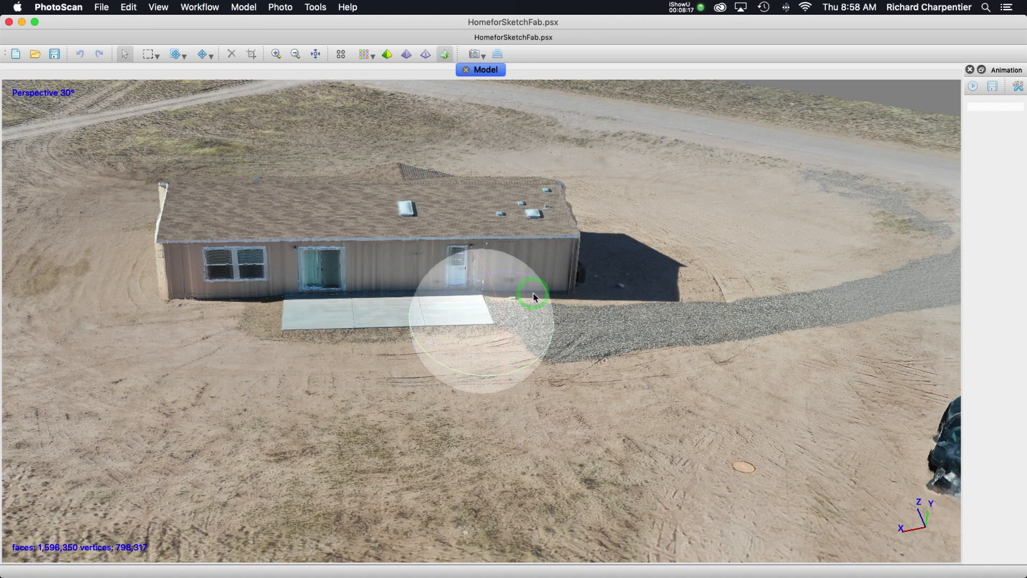
{"action": "mouse_move", "coordinate": [371, 240]}
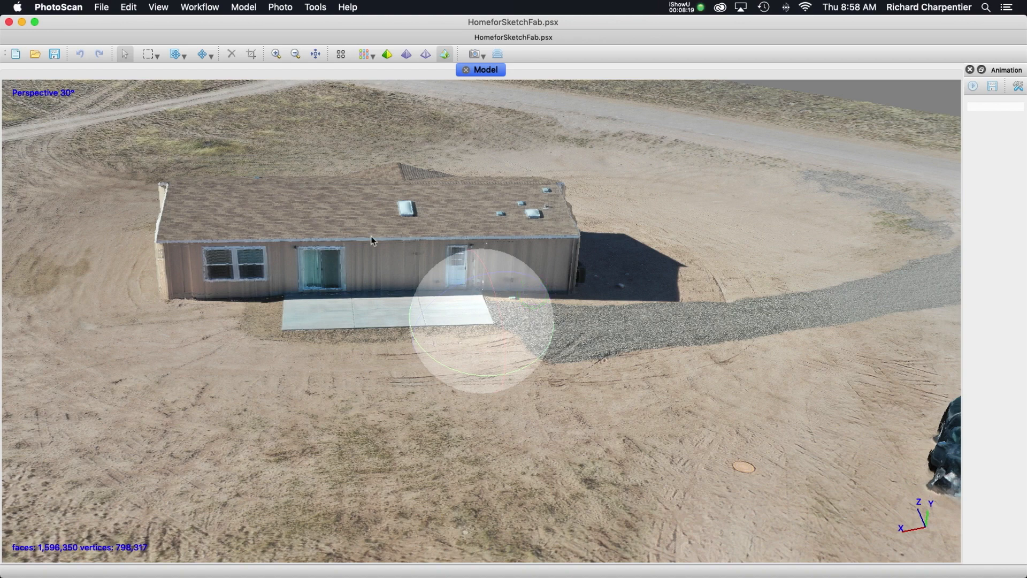
{"action": "mouse_move", "coordinate": [242, 137]}
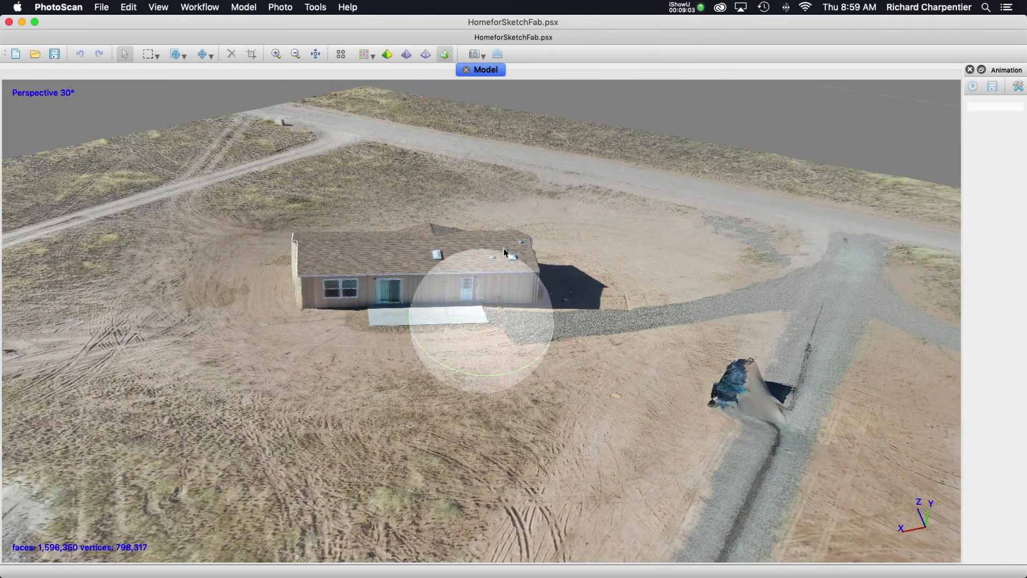
{"action": "mouse_move", "coordinate": [414, 177]}
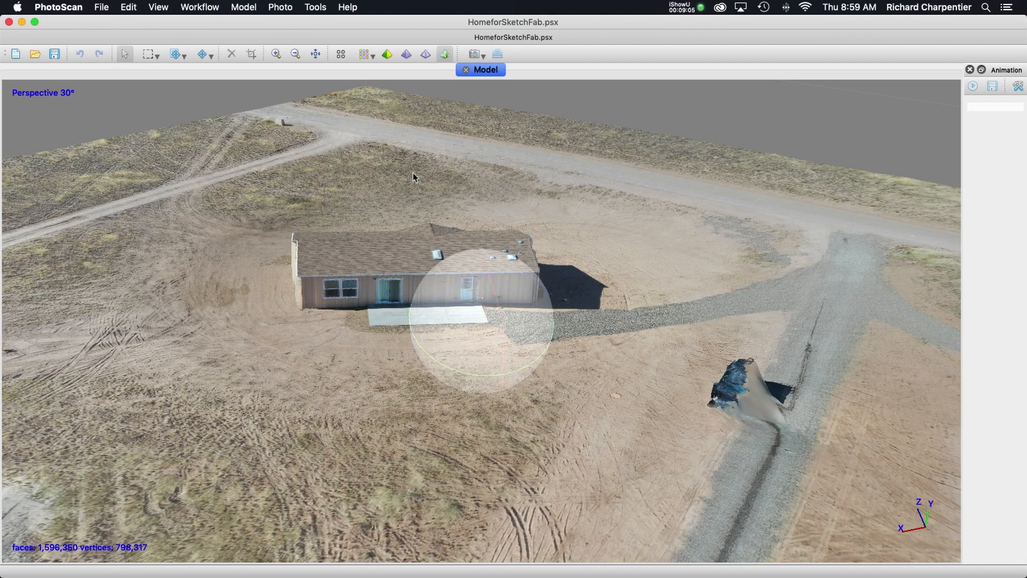
{"action": "mouse_move", "coordinate": [655, 269]}
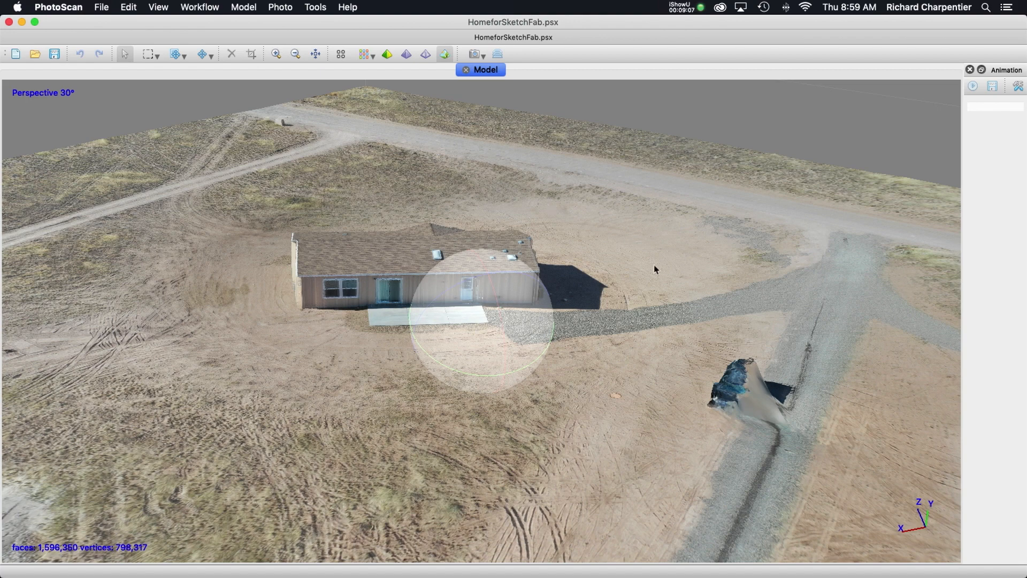
{"action": "mouse_move", "coordinate": [679, 284]}
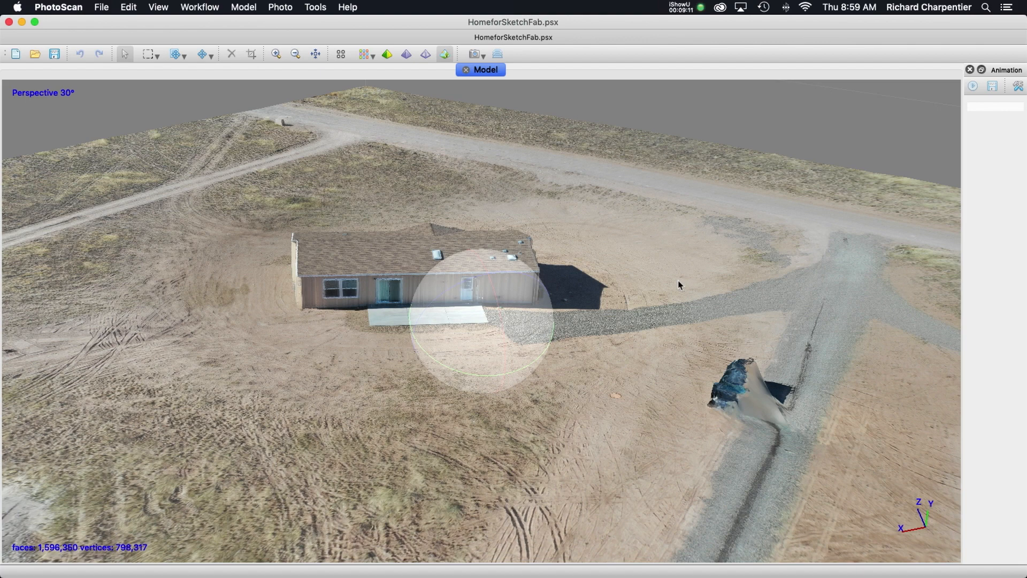
{"action": "mouse_move", "coordinate": [692, 284]}
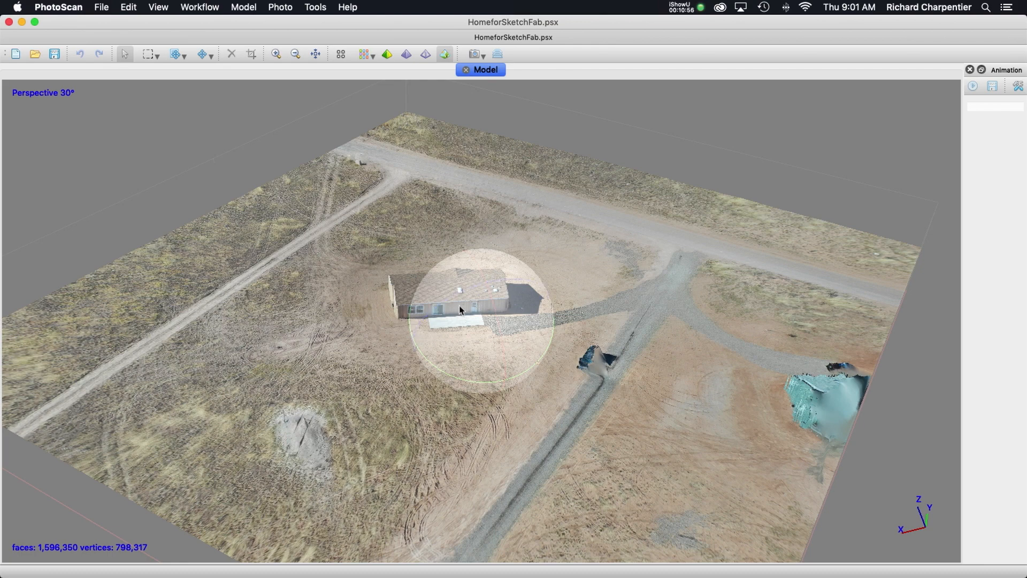
{"action": "mouse_move", "coordinate": [498, 305]}
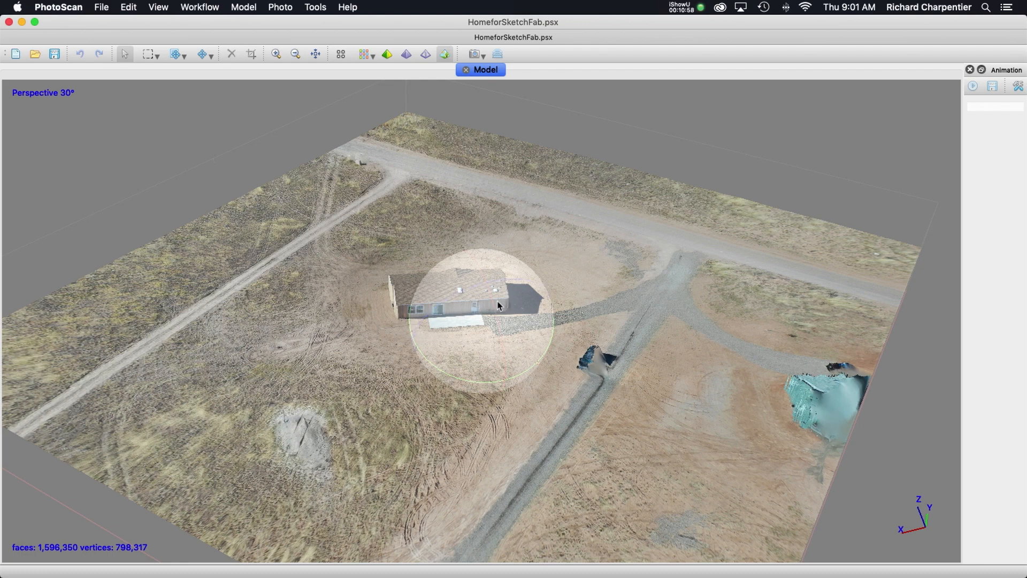